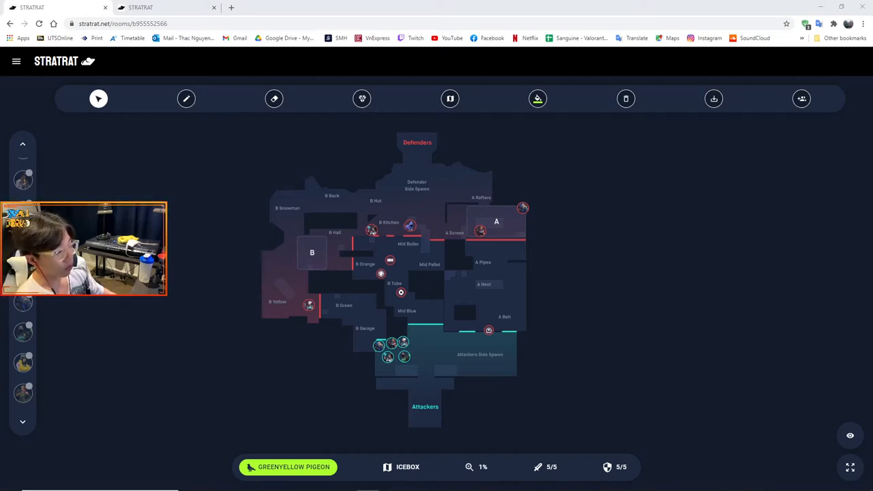
{"action": "mouse_move", "coordinate": [363, 292]}
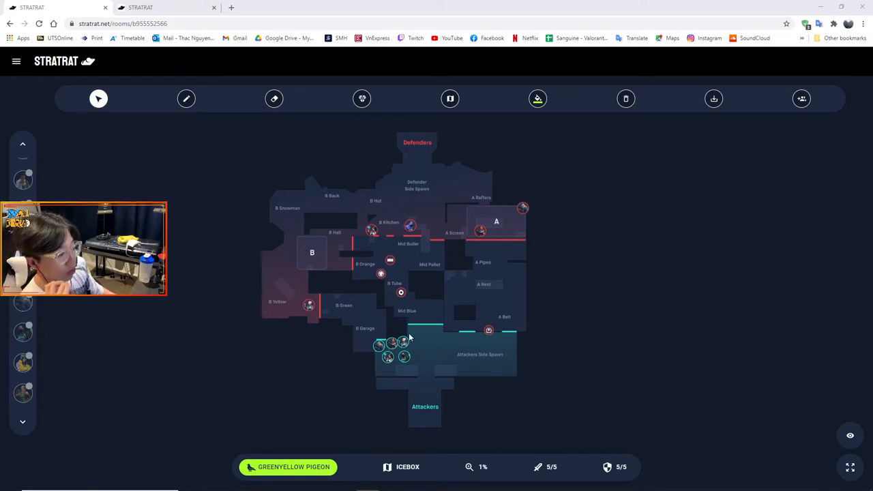
{"action": "mouse_move", "coordinate": [444, 305]}
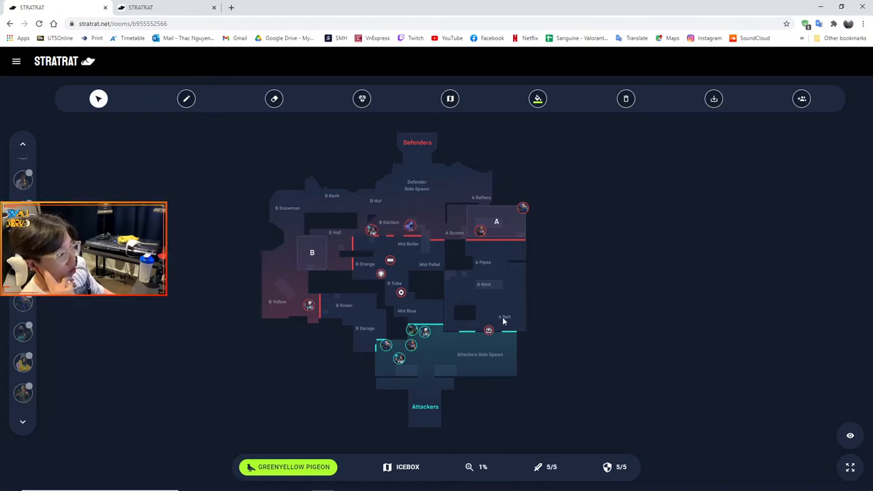
{"action": "mouse_move", "coordinate": [518, 223]}
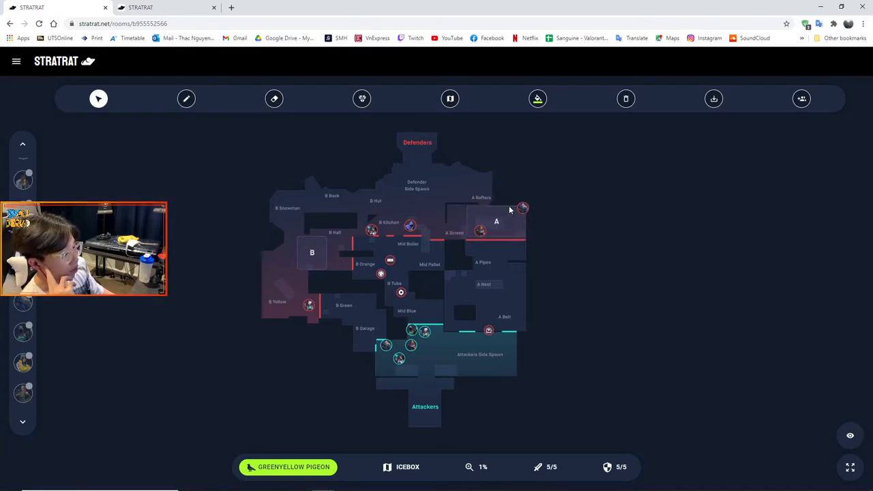
{"action": "mouse_move", "coordinate": [422, 350]}
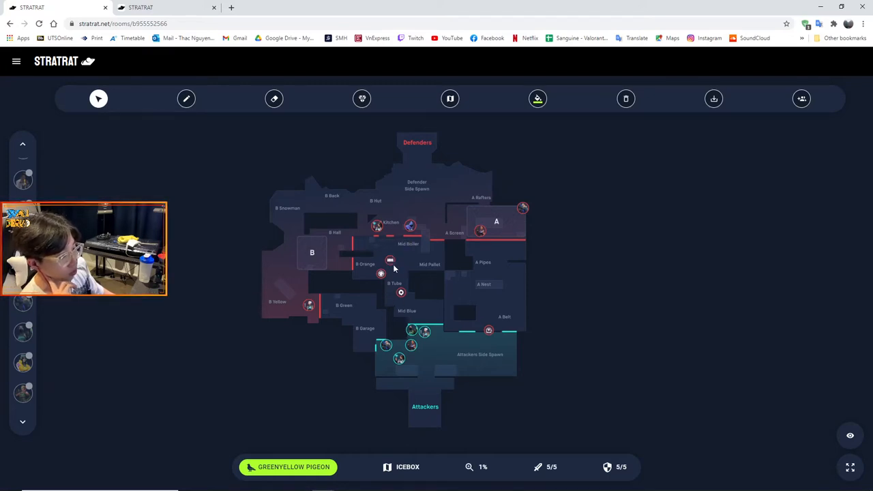
{"action": "mouse_move", "coordinate": [377, 226]}
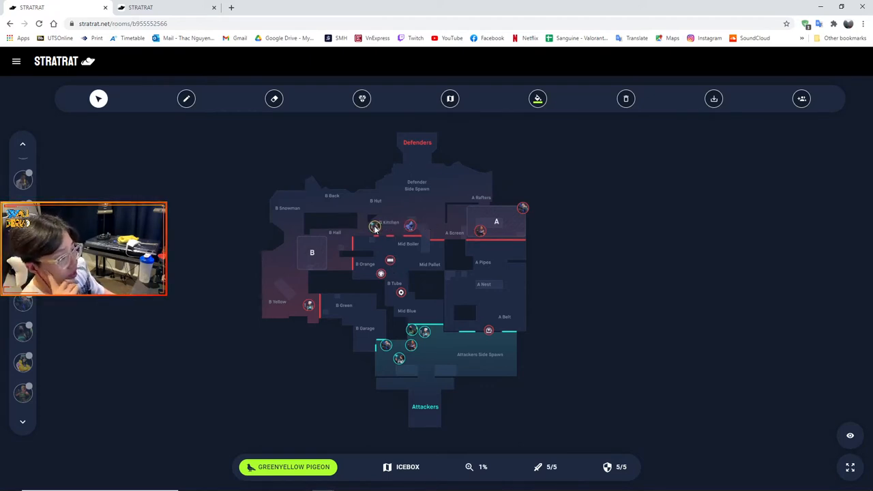
{"action": "mouse_move", "coordinate": [381, 274]}
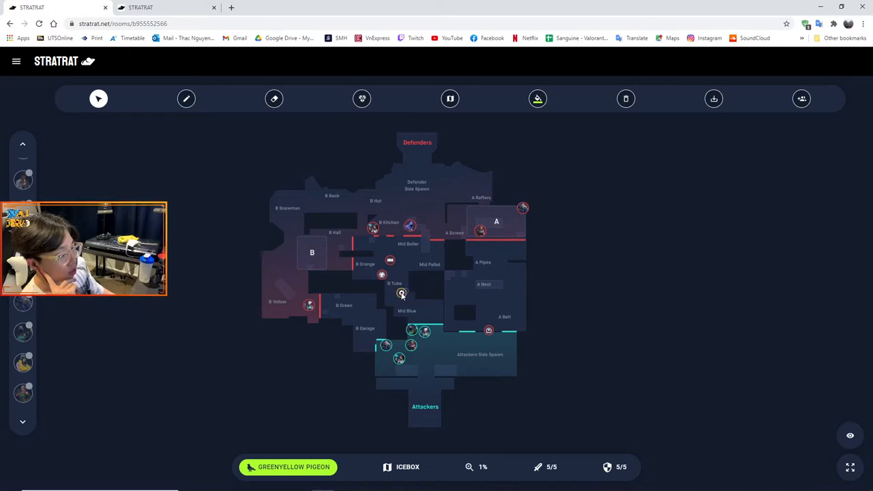
{"action": "mouse_move", "coordinate": [400, 293]}
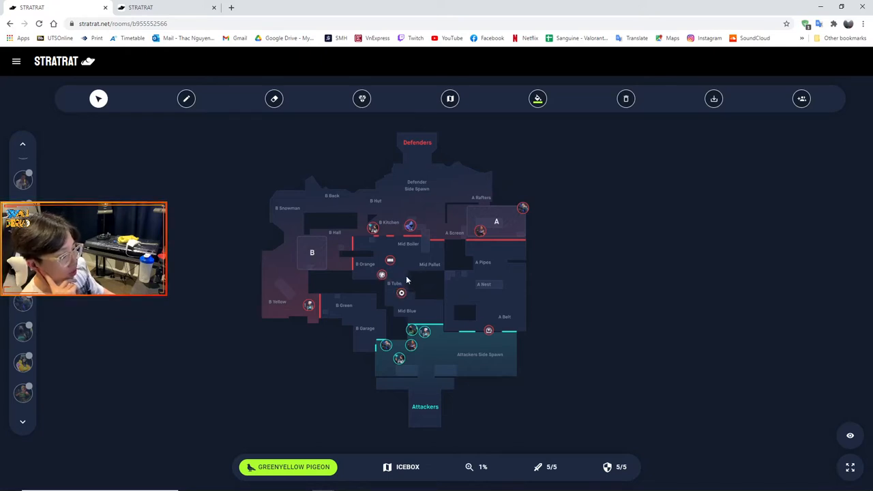
{"action": "mouse_move", "coordinate": [489, 329]}
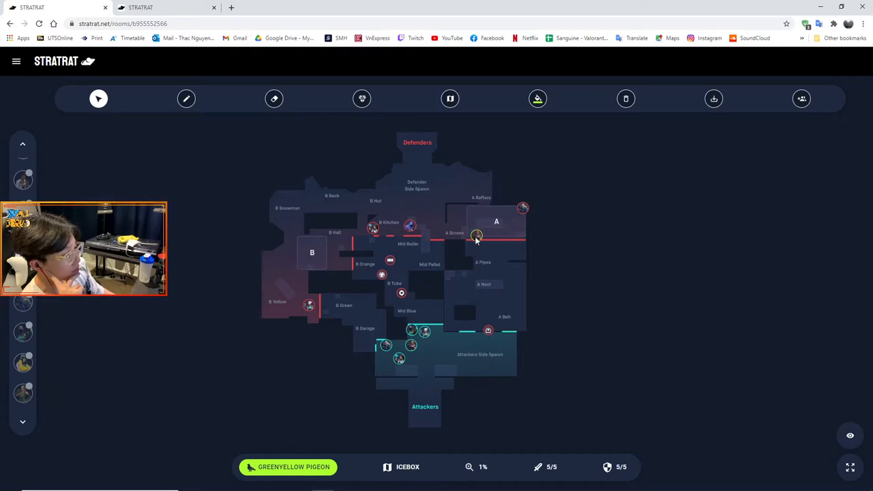
{"action": "mouse_move", "coordinate": [477, 259]}
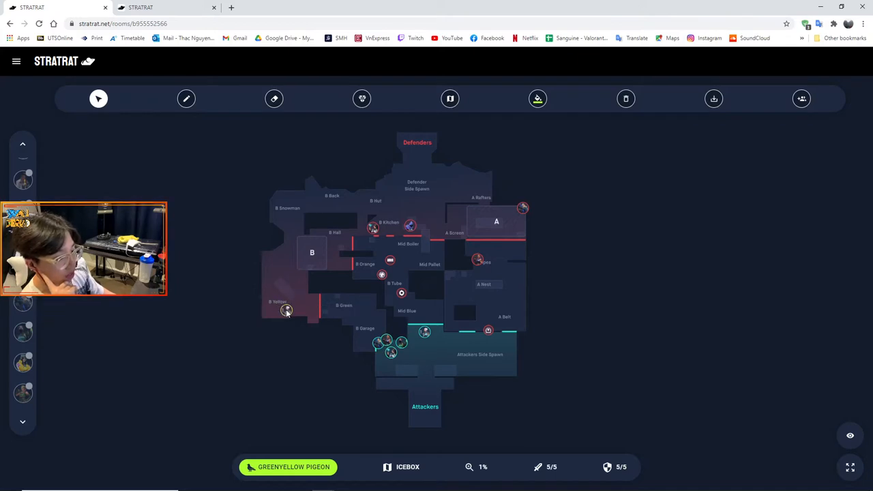
Move the B Yellow defender deeper into its corner and push an attacker toward B Garage.
{"action": "left_click_drag", "start_coordinate": [286, 311], "coordinate": [271, 313]}
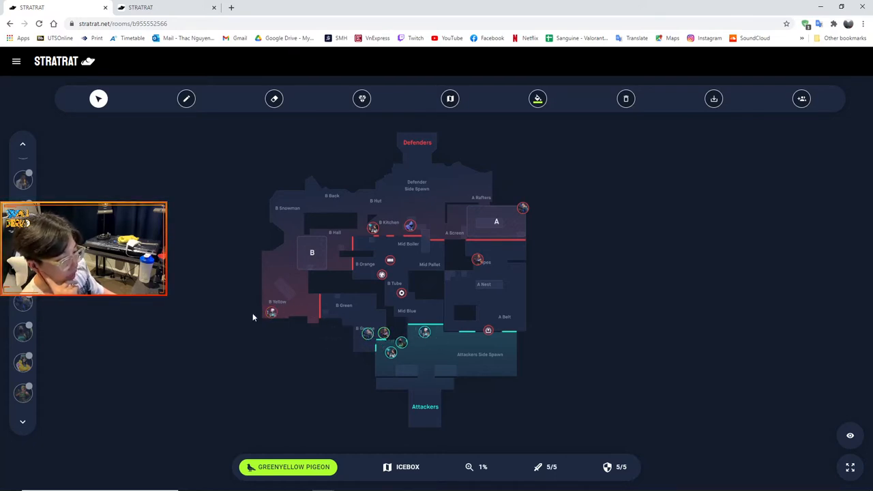
{"action": "mouse_move", "coordinate": [384, 334]}
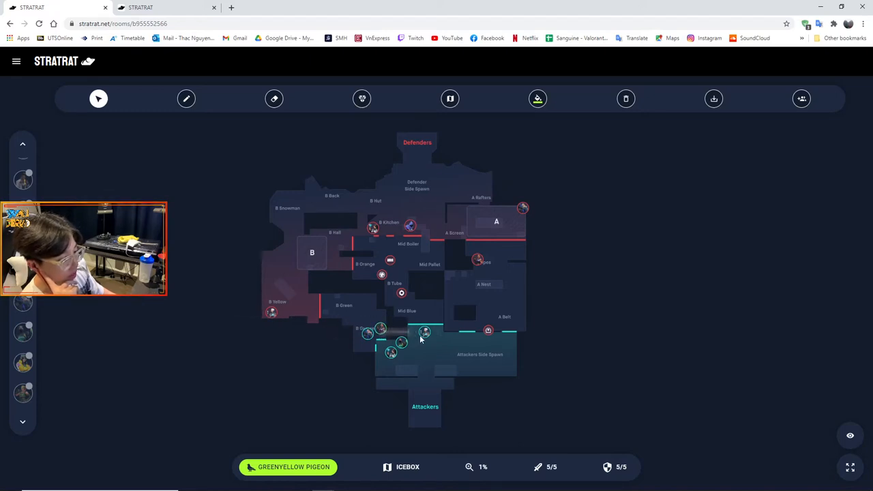
{"action": "left_click_drag", "start_coordinate": [425, 333], "coordinate": [358, 322]}
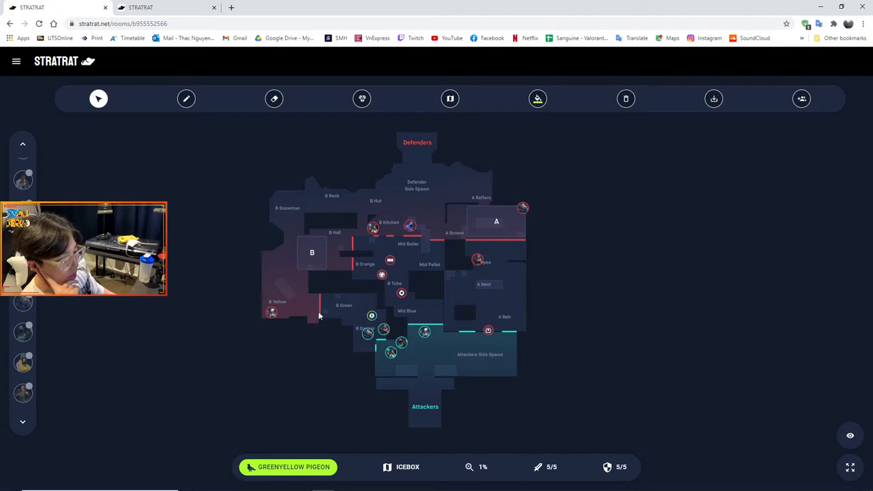
{"action": "mouse_move", "coordinate": [328, 316]}
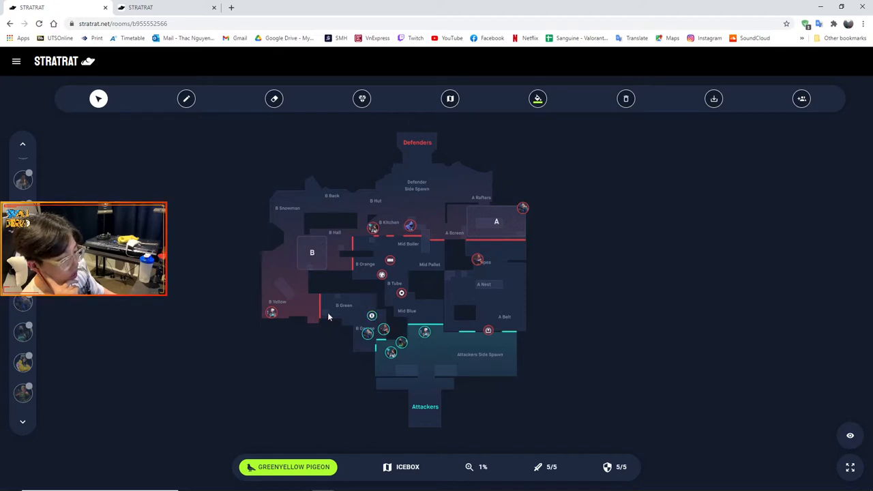
{"action": "mouse_move", "coordinate": [349, 307]}
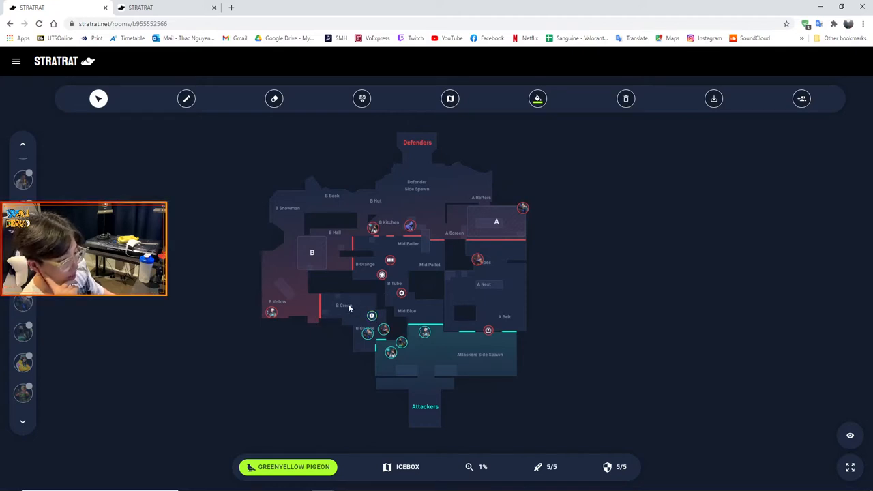
{"action": "mouse_move", "coordinate": [372, 315]}
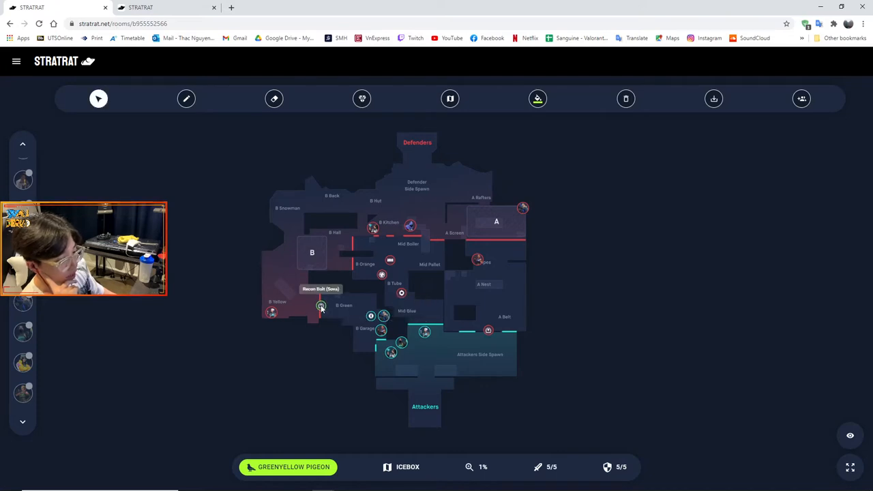
{"action": "mouse_move", "coordinate": [303, 298]}
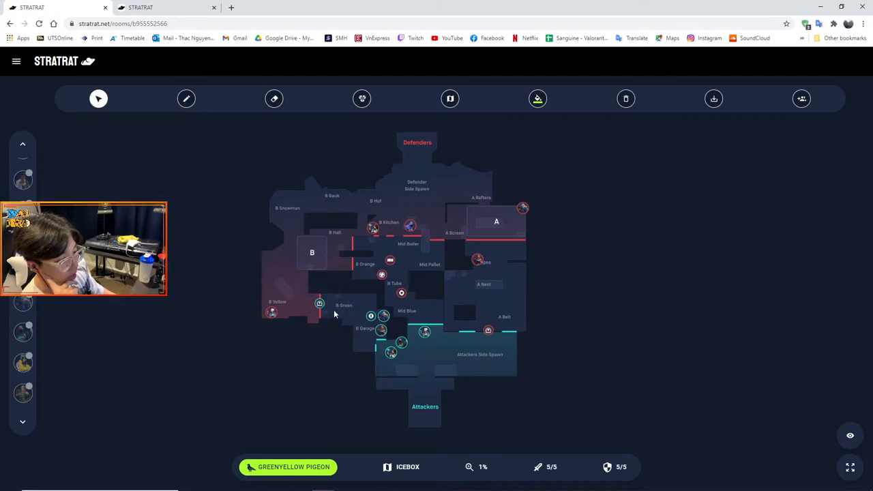
{"action": "mouse_move", "coordinate": [316, 324]}
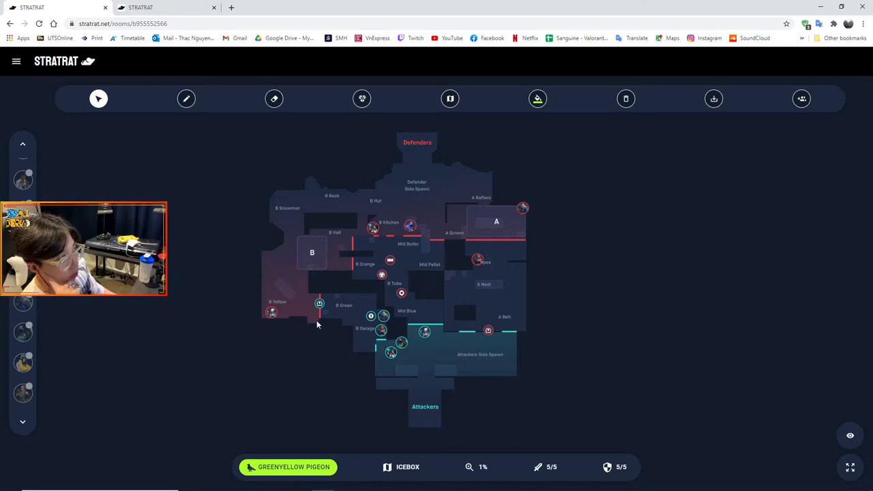
{"action": "mouse_move", "coordinate": [335, 293]}
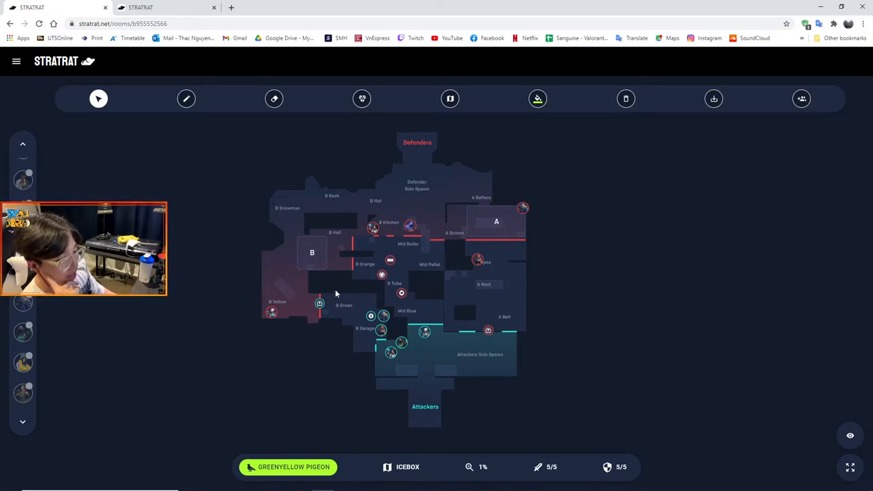
{"action": "mouse_move", "coordinate": [285, 300]}
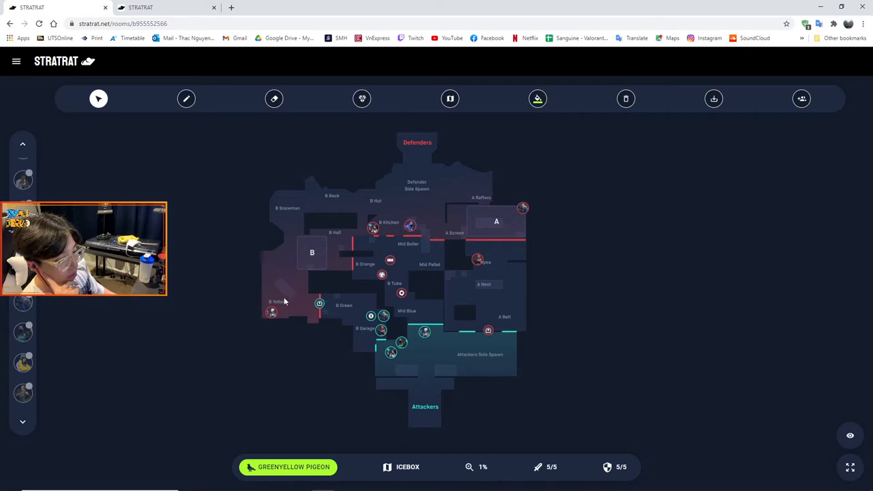
{"action": "left_click", "coordinate": [186, 99]}
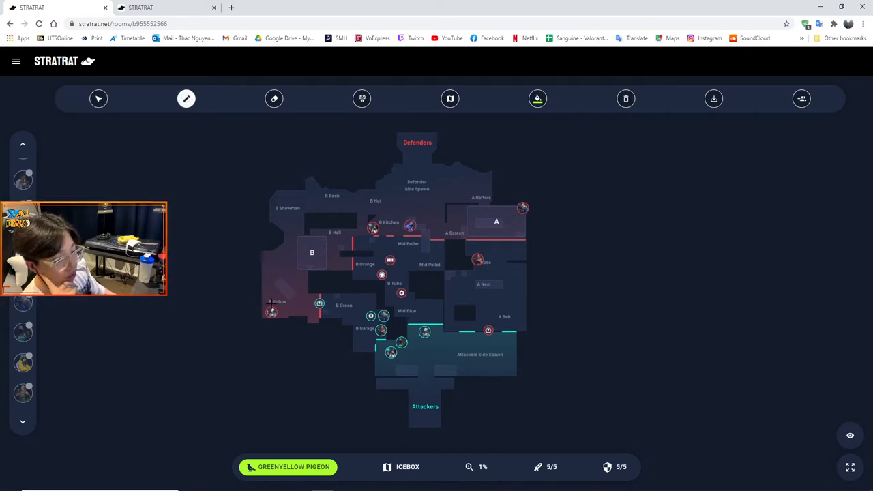
{"action": "left_click_drag", "start_coordinate": [263, 314], "coordinate": [304, 300]}
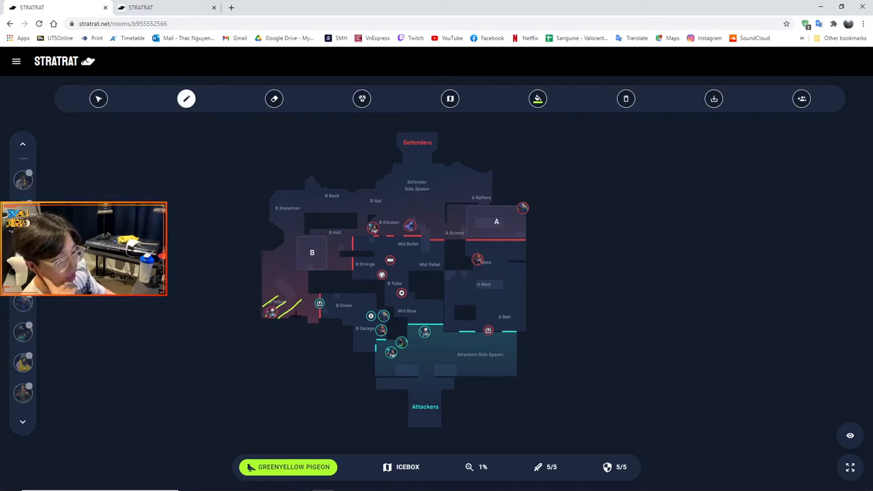
{"action": "left_click_drag", "start_coordinate": [293, 321], "coordinate": [334, 300]}
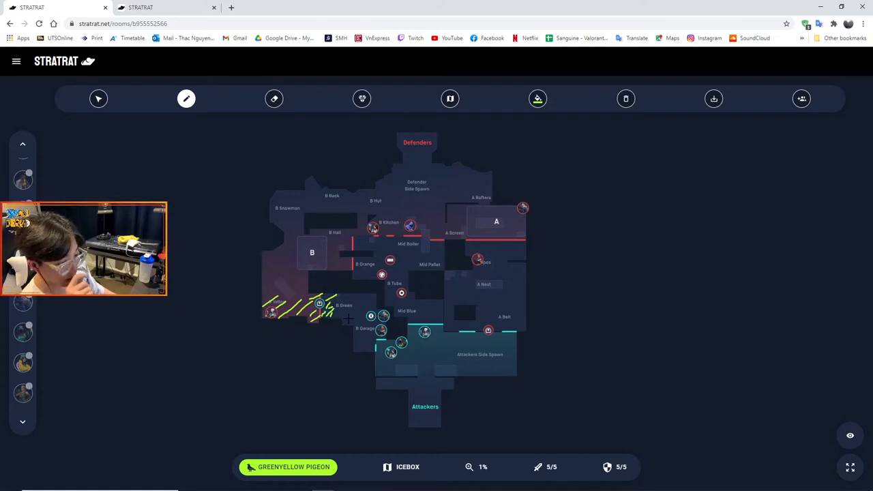
{"action": "left_click", "coordinate": [274, 98]}
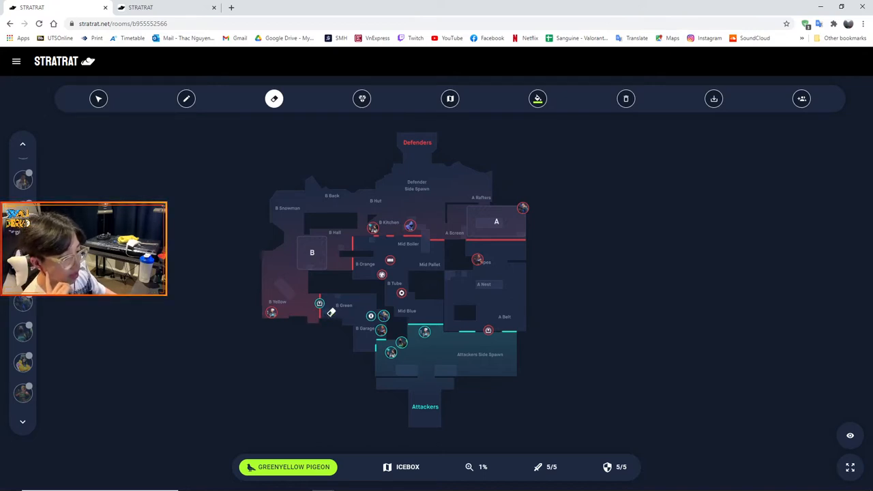
{"action": "left_click", "coordinate": [98, 98]}
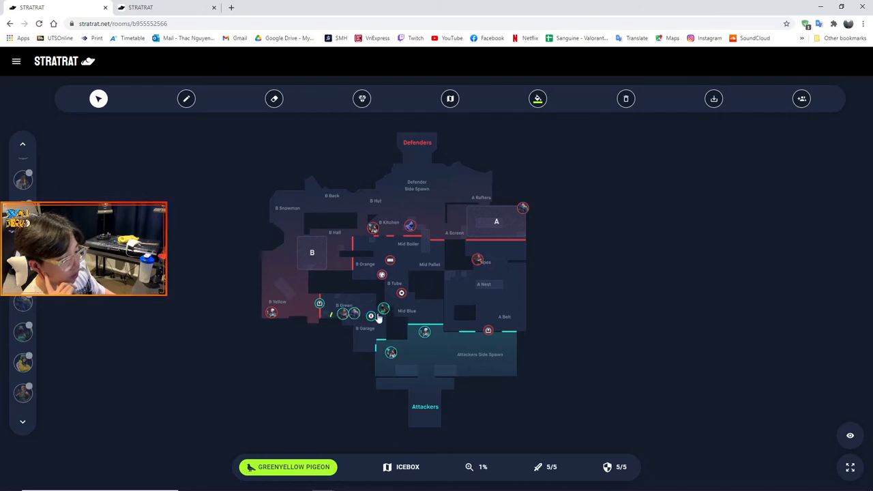
{"action": "mouse_move", "coordinate": [372, 315]}
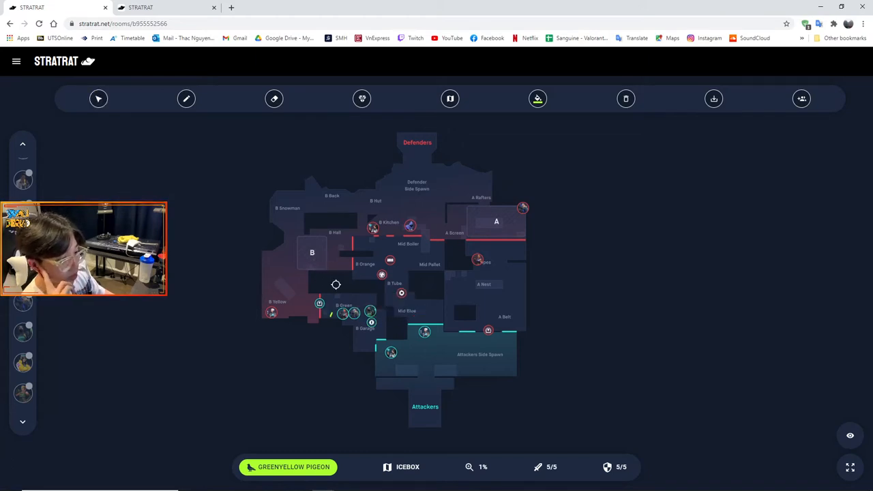
Place an attacker icon just below B site.
{"action": "left_click", "coordinate": [98, 99]}
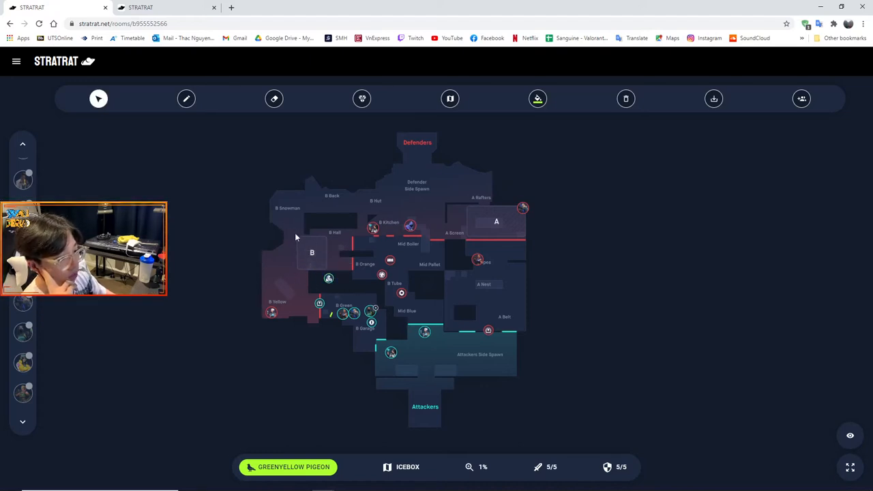
{"action": "mouse_move", "coordinate": [308, 264]}
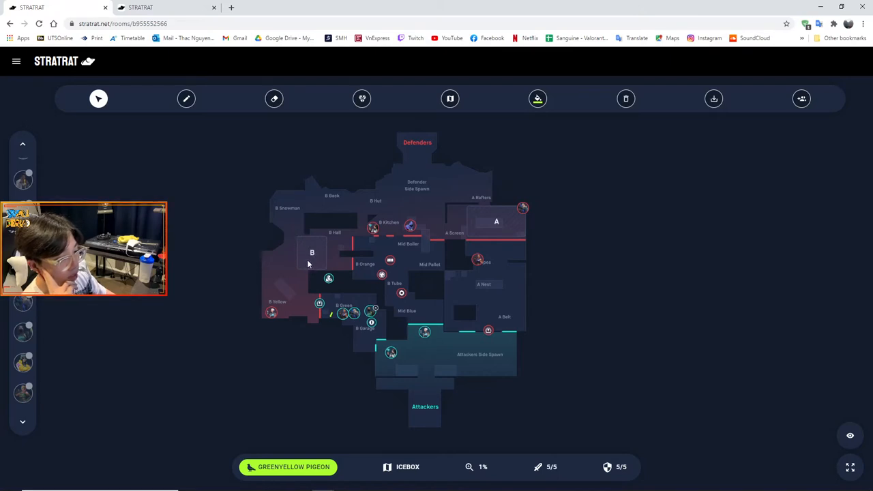
{"action": "mouse_move", "coordinate": [307, 316]}
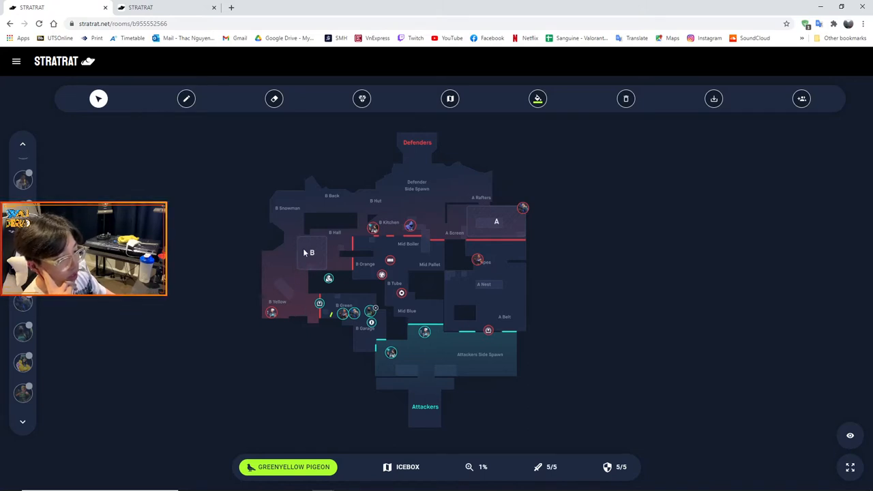
{"action": "mouse_move", "coordinate": [328, 278]}
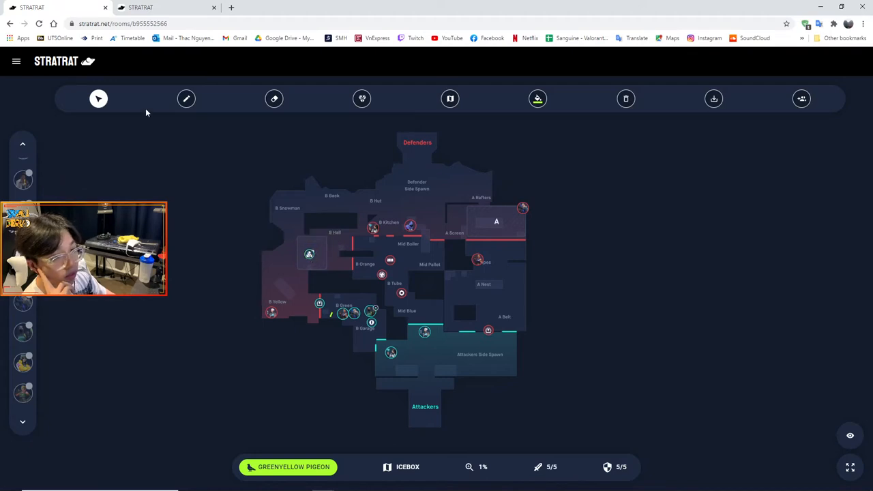
Draw a freehand green line from B Snowman across B site to B Green.
{"action": "left_click", "coordinate": [186, 98]}
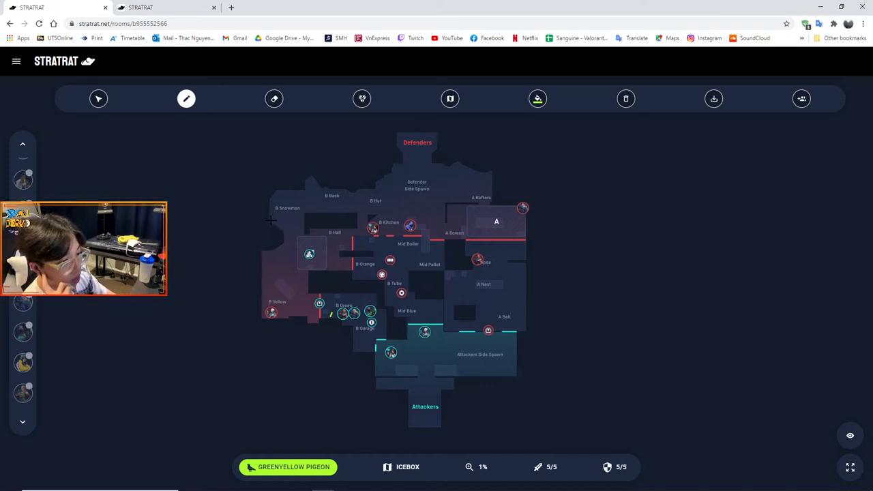
{"action": "left_click_drag", "start_coordinate": [271, 222], "coordinate": [367, 305]}
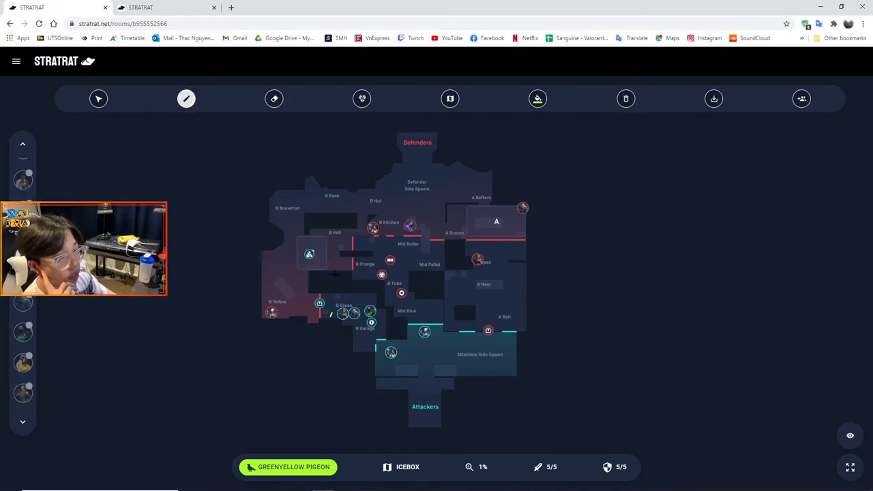
{"action": "left_click_drag", "start_coordinate": [269, 220], "coordinate": [321, 269]}
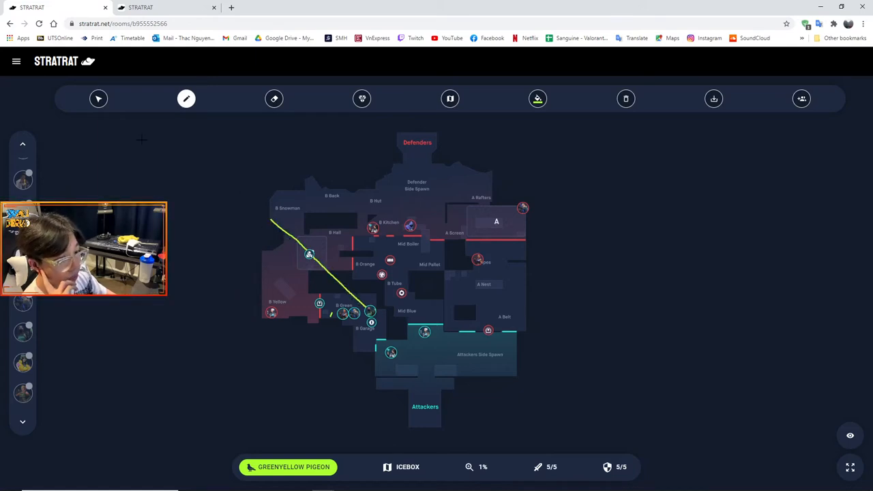
{"action": "left_click", "coordinate": [98, 99]}
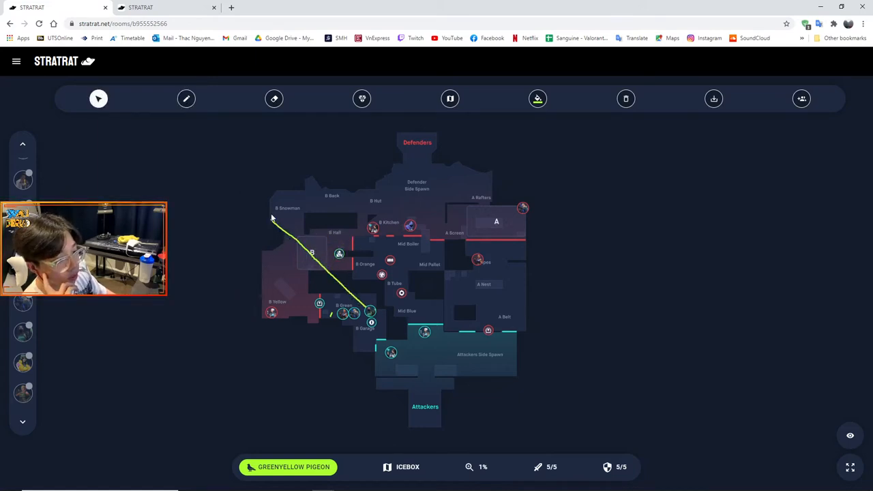
{"action": "mouse_move", "coordinate": [312, 259]}
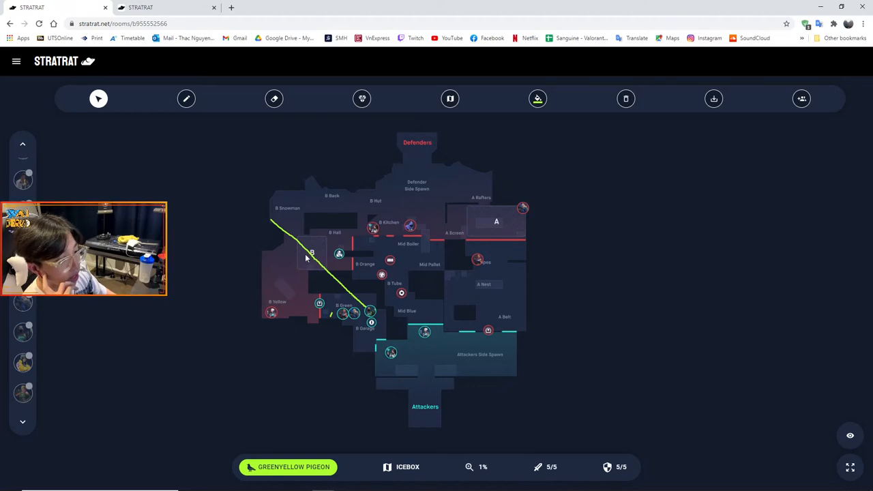
{"action": "mouse_move", "coordinate": [343, 266]}
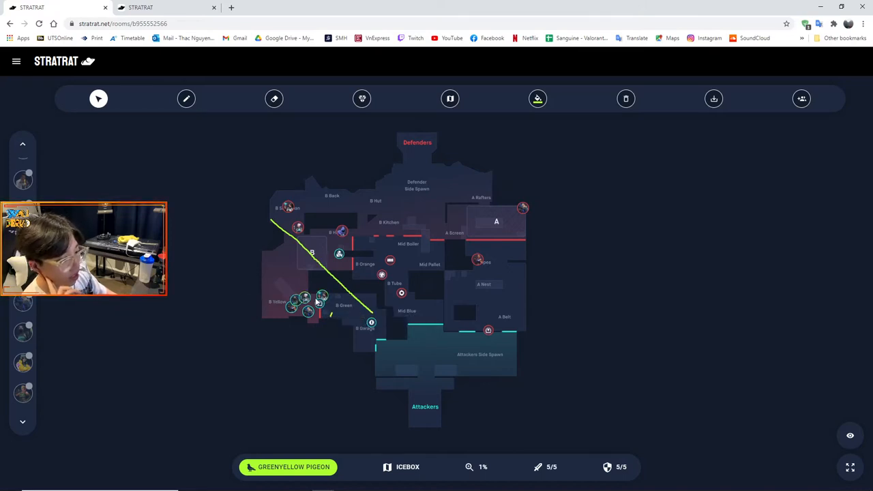
{"action": "mouse_move", "coordinate": [296, 289]}
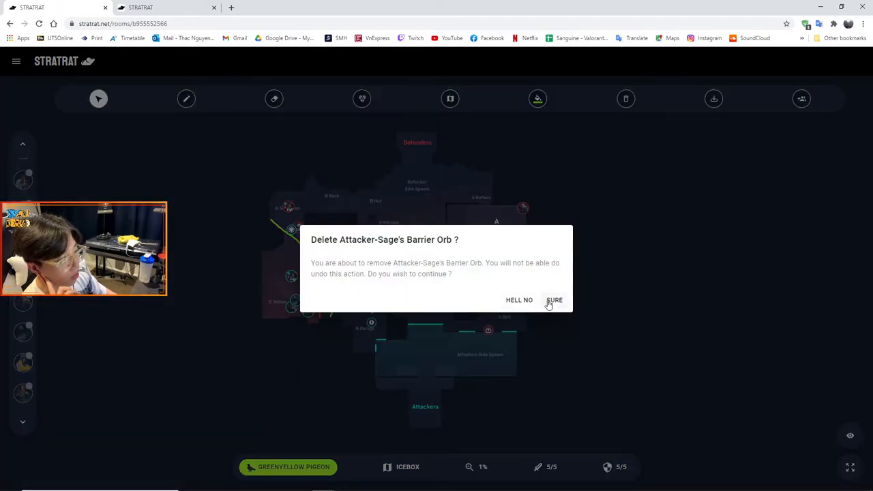
Confirm deletion of Sage's Barrier Orb in the SURE prompt.
{"action": "left_click", "coordinate": [554, 300]}
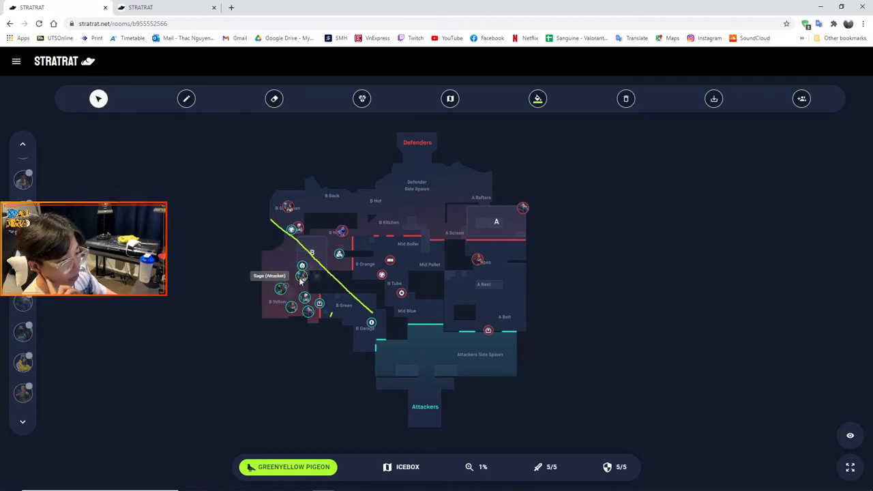
Select a tool from the toolbar above the Icebox board.
{"action": "left_click", "coordinate": [362, 98]}
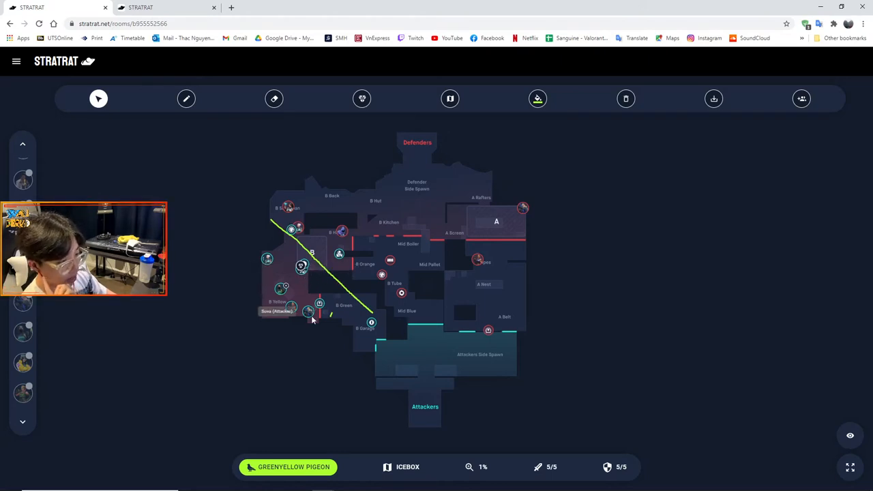
Reposition defenders to B Back, toward A Best, and just below B Garage.
{"action": "left_click_drag", "start_coordinate": [308, 311], "coordinate": [319, 304]}
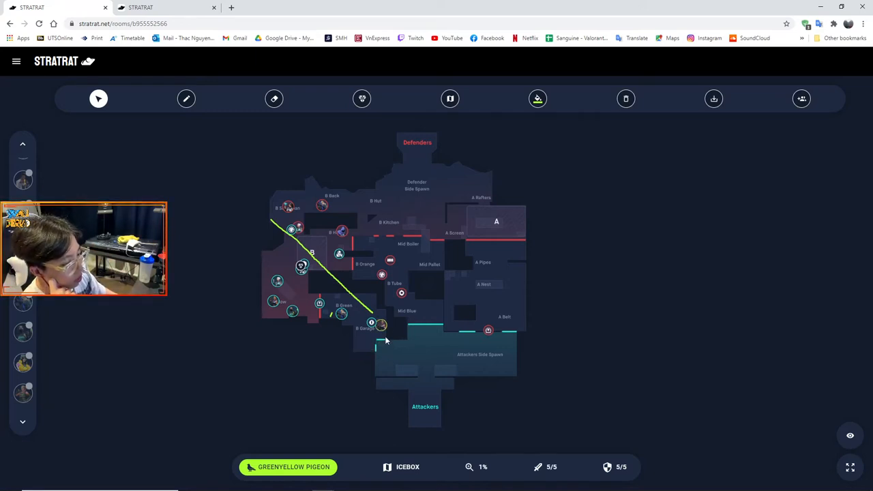
{"action": "left_click_drag", "start_coordinate": [381, 325], "coordinate": [389, 350]}
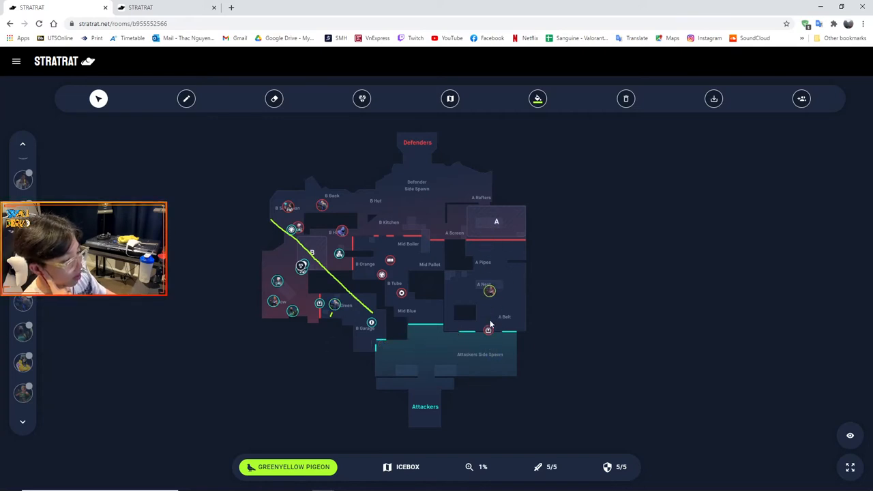
{"action": "left_click_drag", "start_coordinate": [489, 291], "coordinate": [406, 353]}
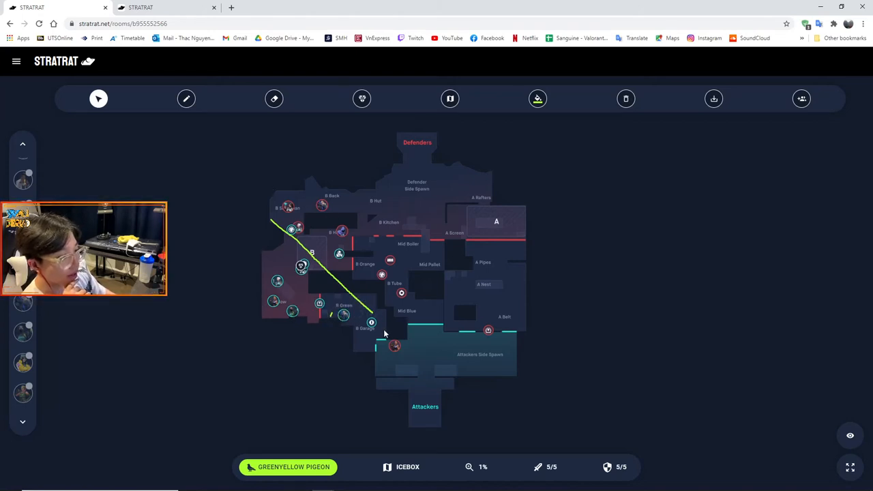
{"action": "mouse_move", "coordinate": [461, 228]}
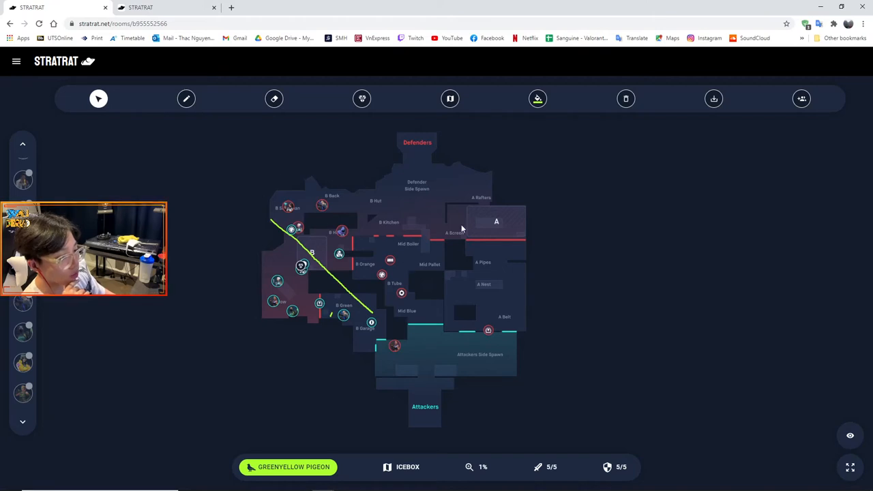
{"action": "mouse_move", "coordinate": [455, 226]}
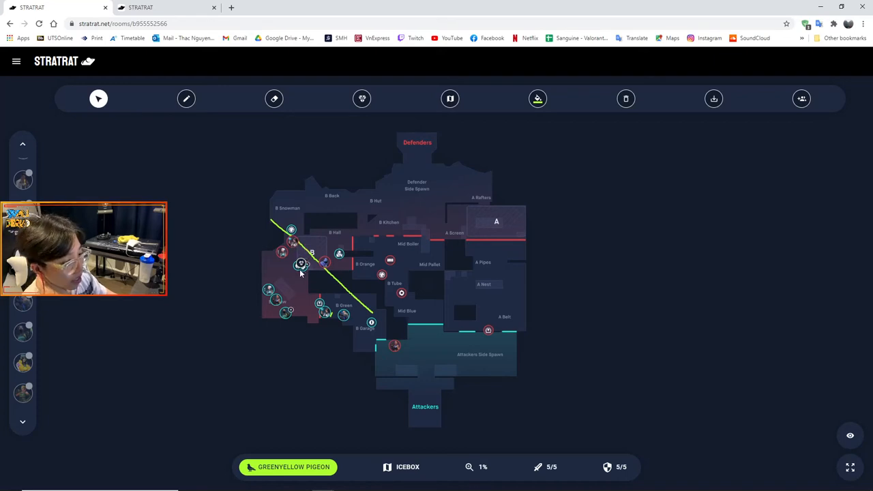
{"action": "mouse_move", "coordinate": [300, 264]}
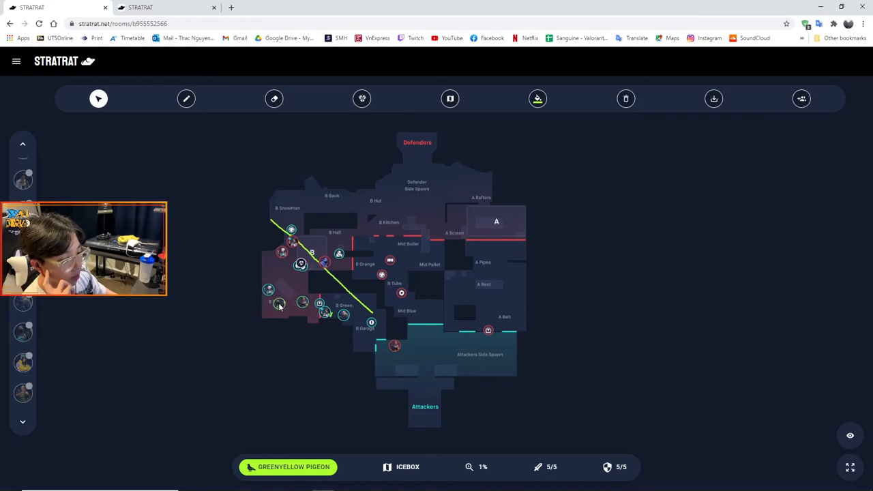
{"action": "mouse_move", "coordinate": [344, 337]}
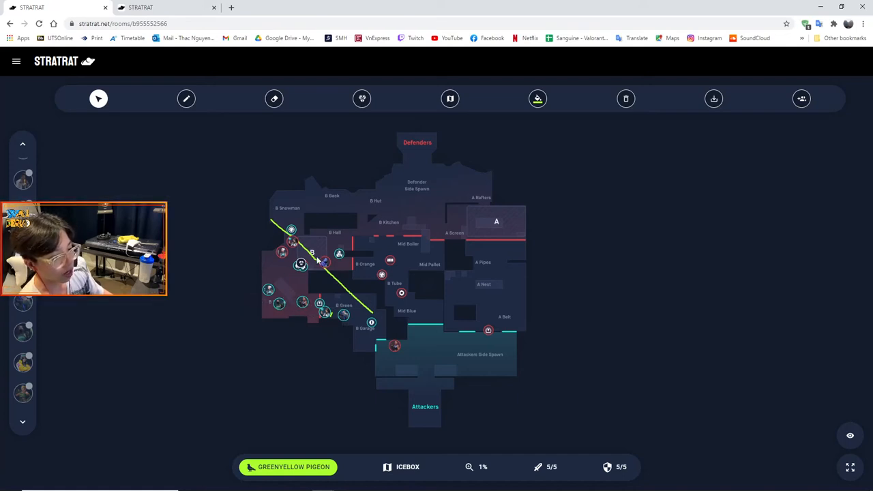
{"action": "mouse_move", "coordinate": [331, 268]}
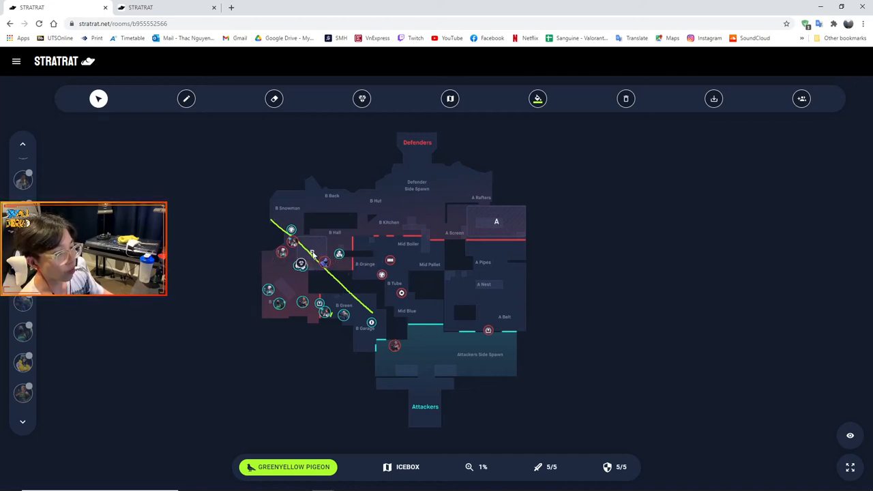
{"action": "mouse_move", "coordinate": [358, 273]}
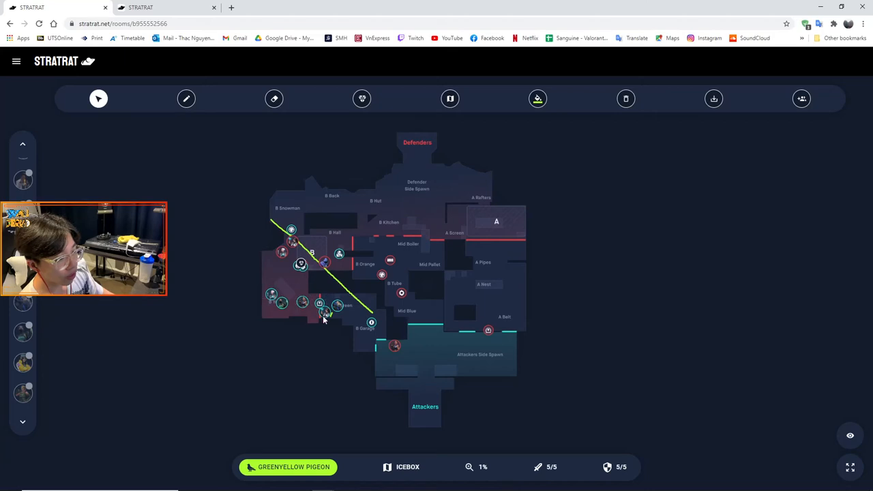
{"action": "mouse_move", "coordinate": [326, 315]}
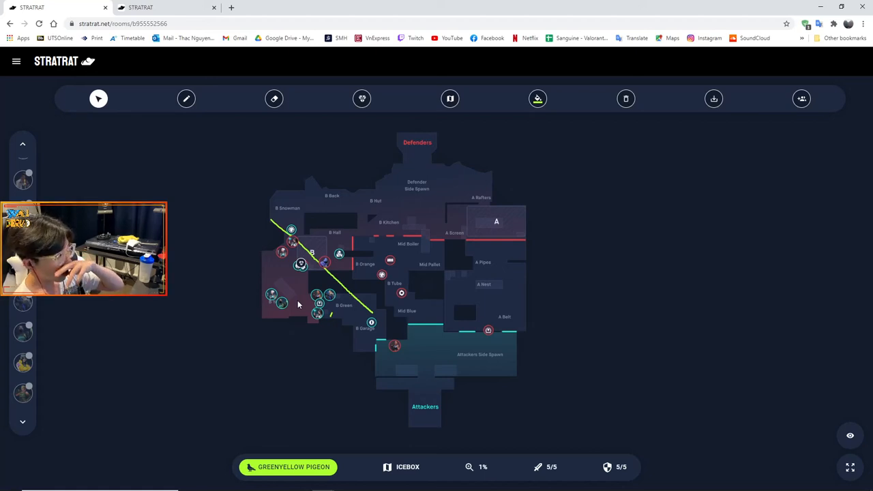
{"action": "mouse_move", "coordinate": [353, 290]}
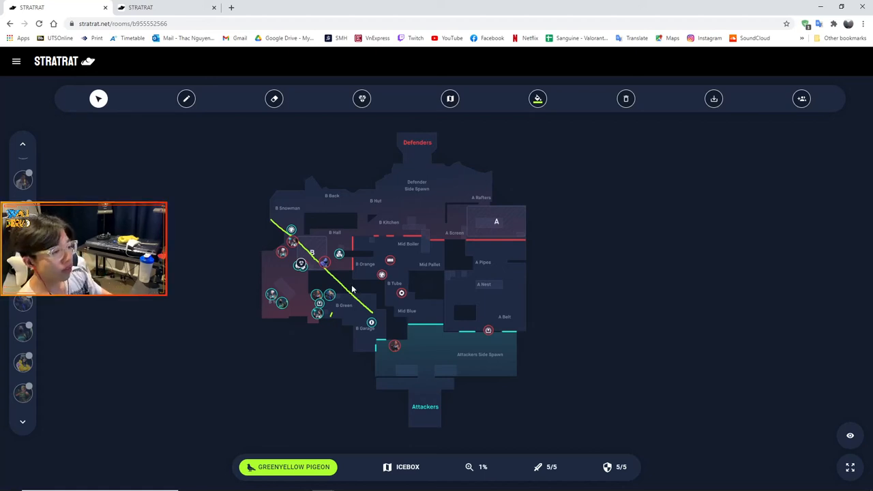
Switch to the eraser tool for removing map marks.
{"action": "left_click", "coordinate": [274, 98]}
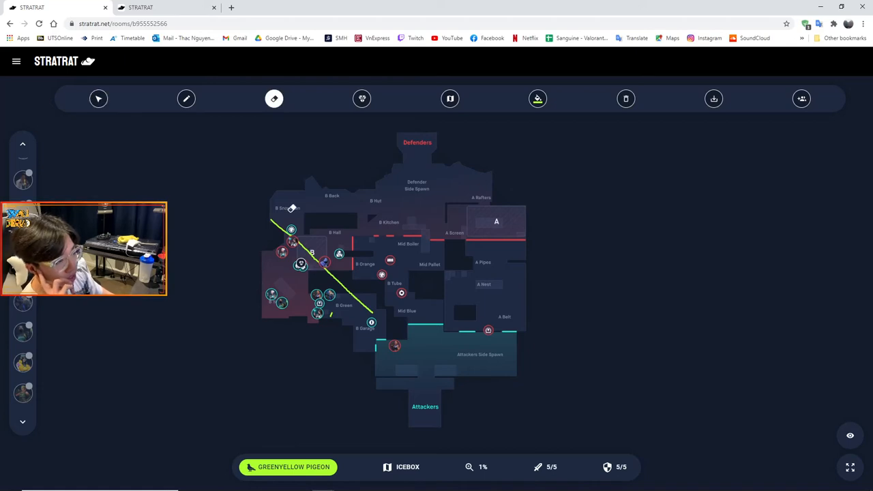
{"action": "mouse_move", "coordinate": [363, 285]}
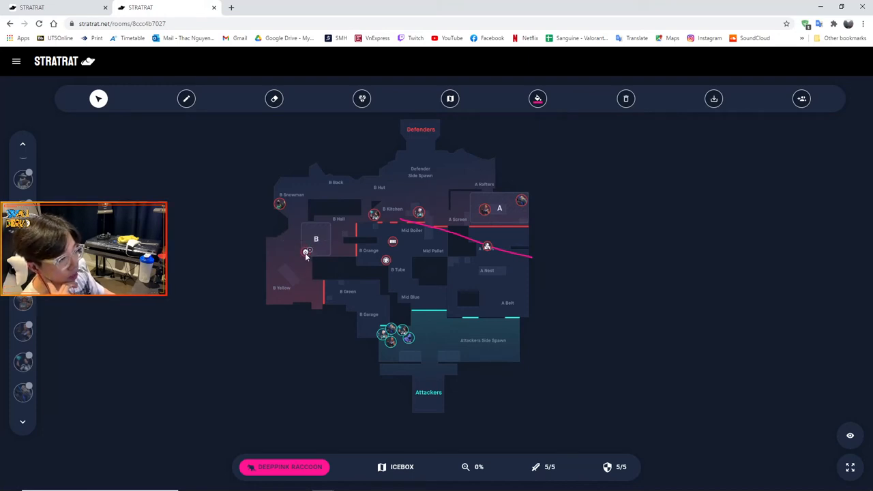
{"action": "mouse_move", "coordinate": [306, 253]}
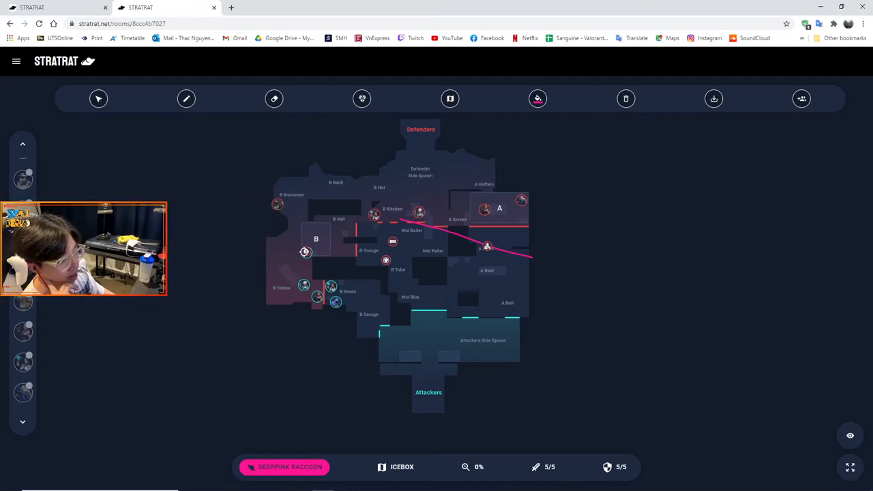
Switch back to the select tool for moving agents.
{"action": "left_click", "coordinate": [98, 98]}
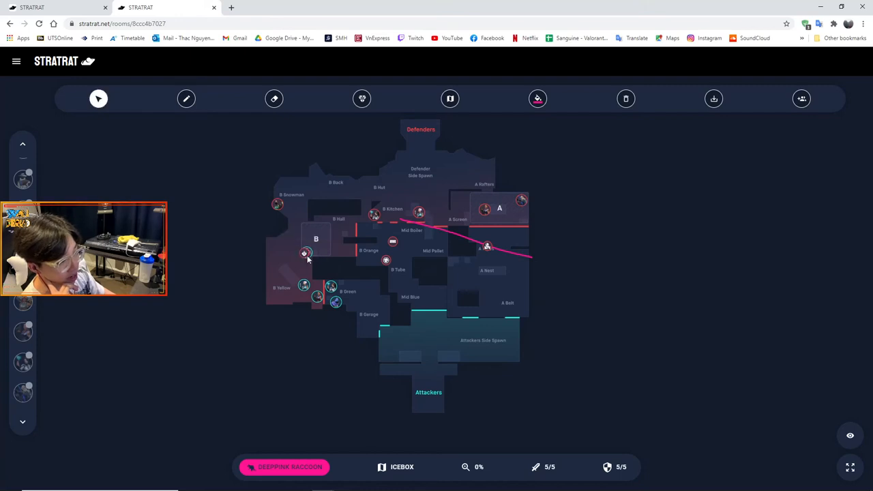
{"action": "mouse_move", "coordinate": [306, 253]}
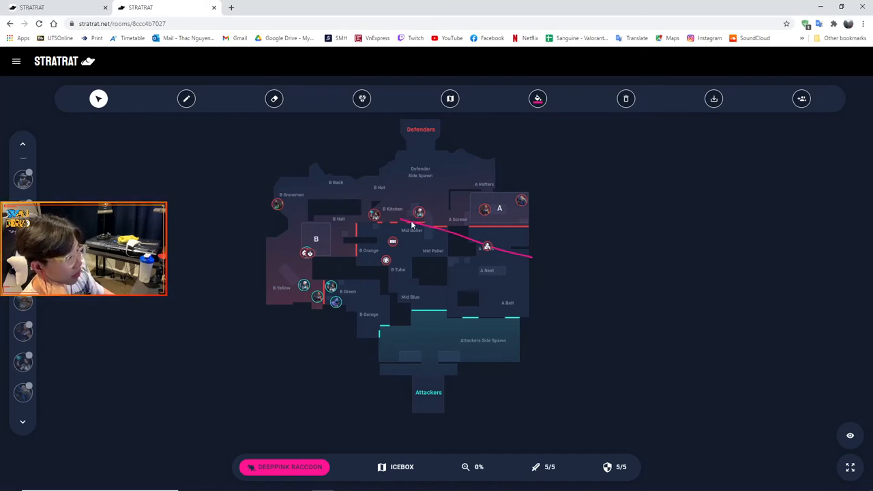
{"action": "mouse_move", "coordinate": [480, 245]}
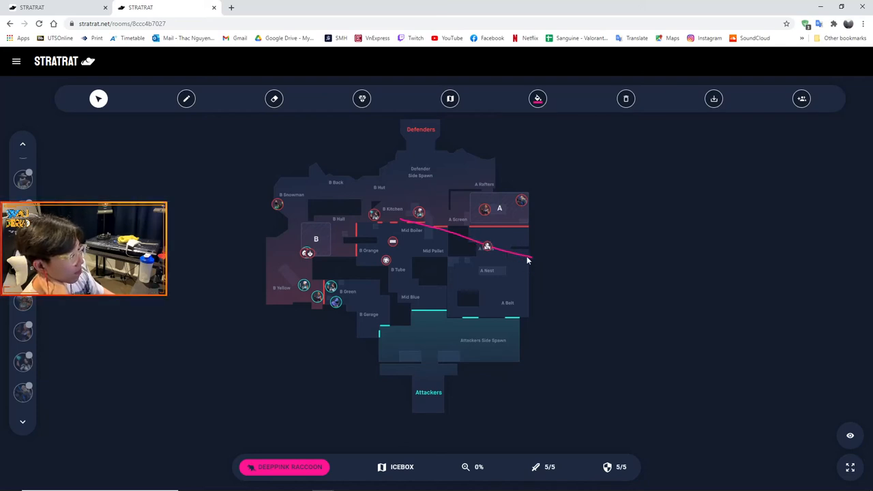
{"action": "mouse_move", "coordinate": [500, 298]}
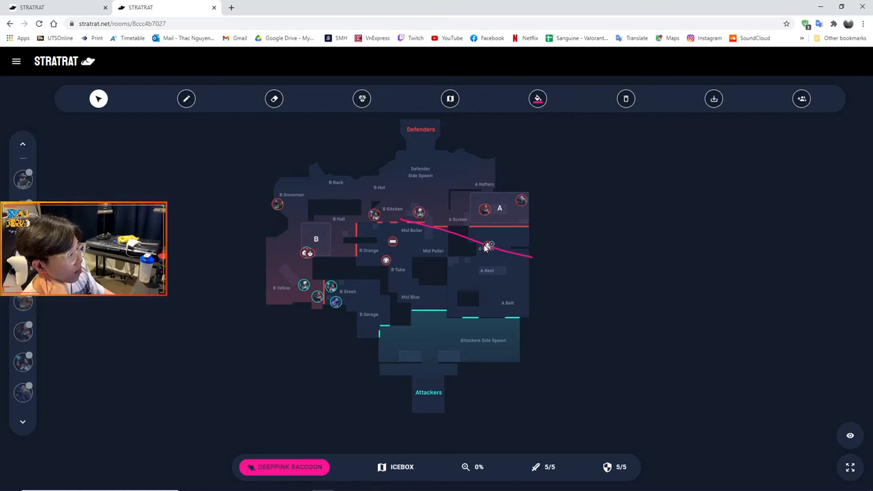
{"action": "mouse_move", "coordinate": [488, 247]}
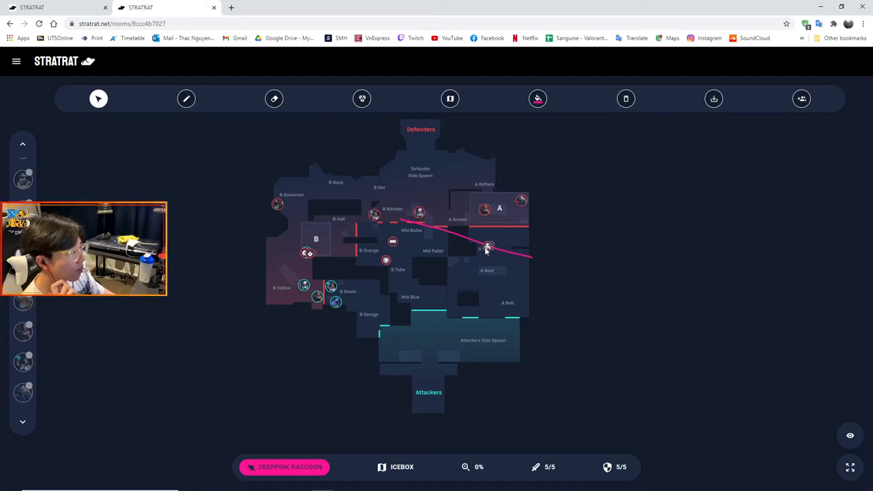
{"action": "mouse_move", "coordinate": [488, 247]}
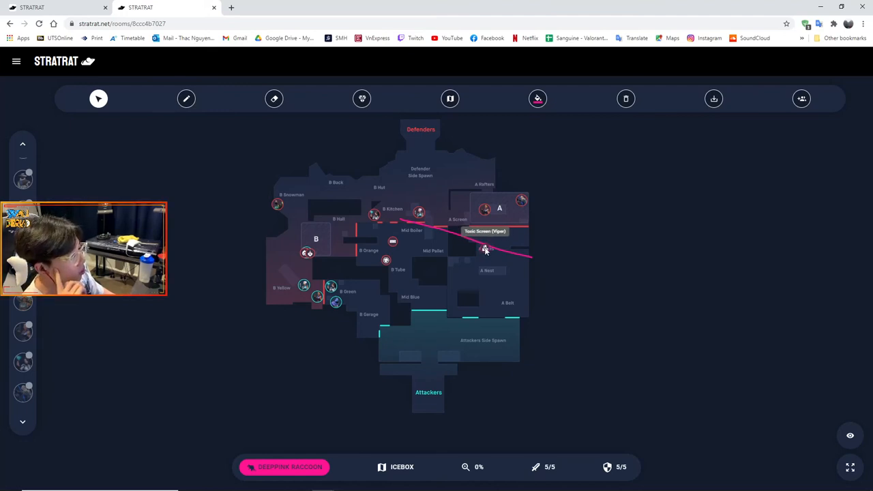
{"action": "mouse_move", "coordinate": [522, 200]}
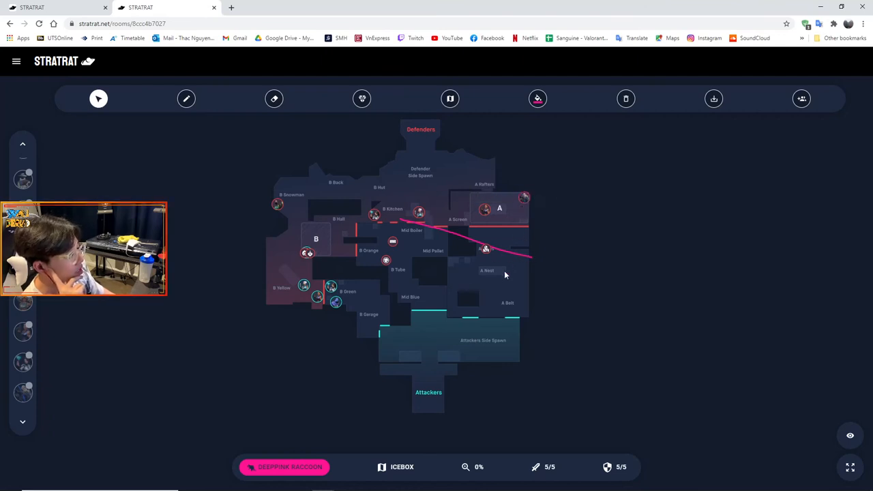
{"action": "mouse_move", "coordinate": [524, 198]}
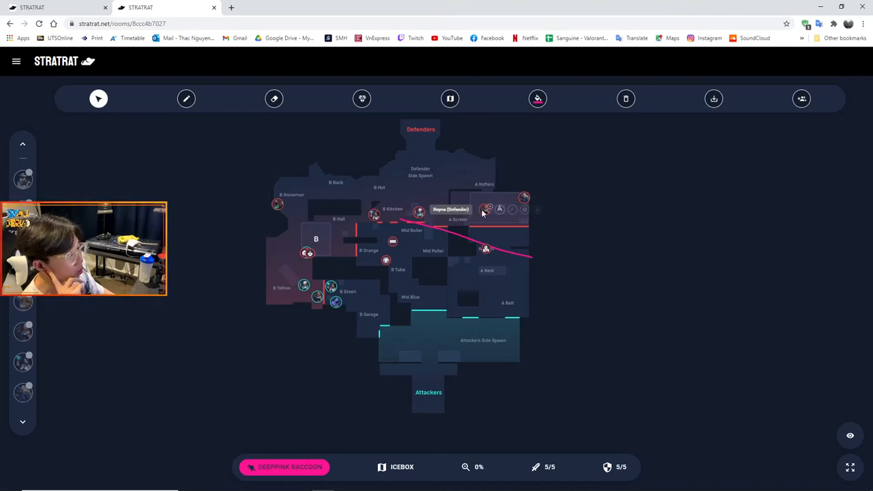
{"action": "mouse_move", "coordinate": [509, 254]}
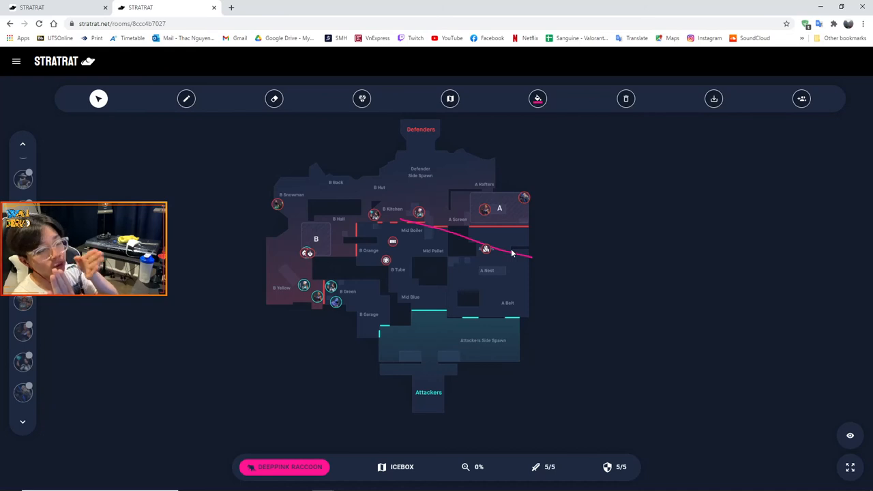
{"action": "mouse_move", "coordinate": [423, 250]}
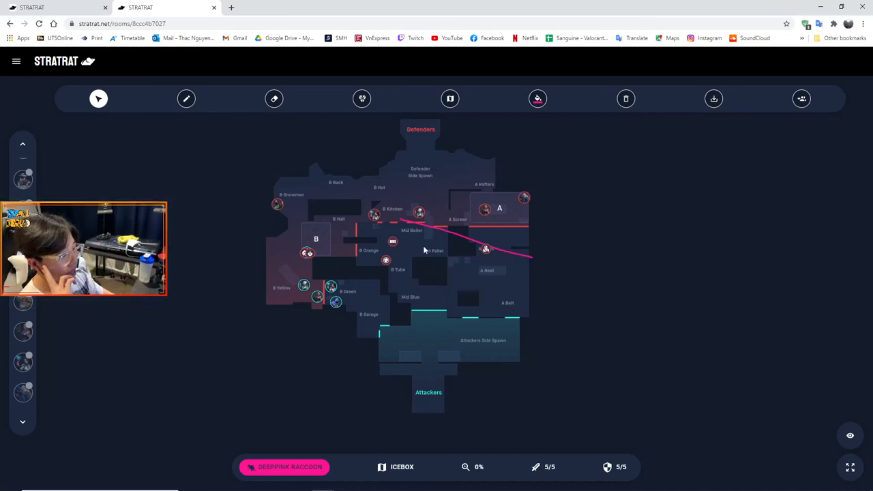
{"action": "mouse_move", "coordinate": [490, 258]}
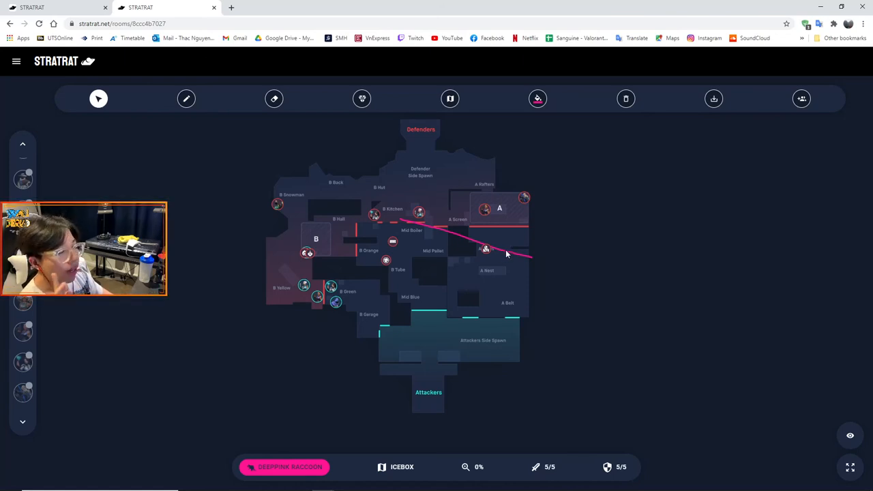
{"action": "mouse_move", "coordinate": [510, 247]}
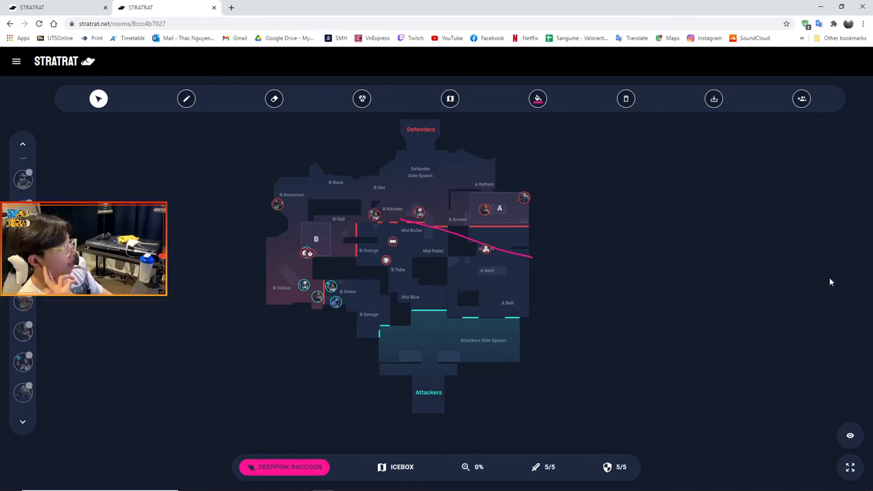
{"action": "mouse_move", "coordinate": [398, 253]}
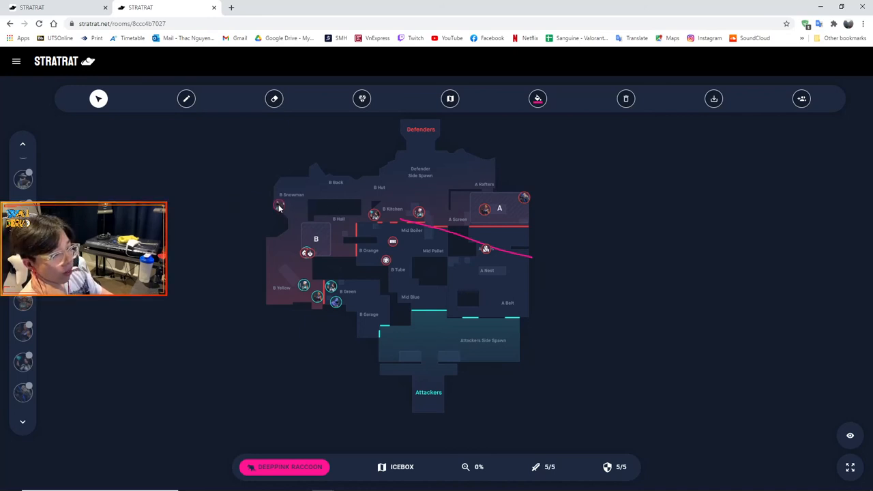
{"action": "mouse_move", "coordinate": [440, 260]}
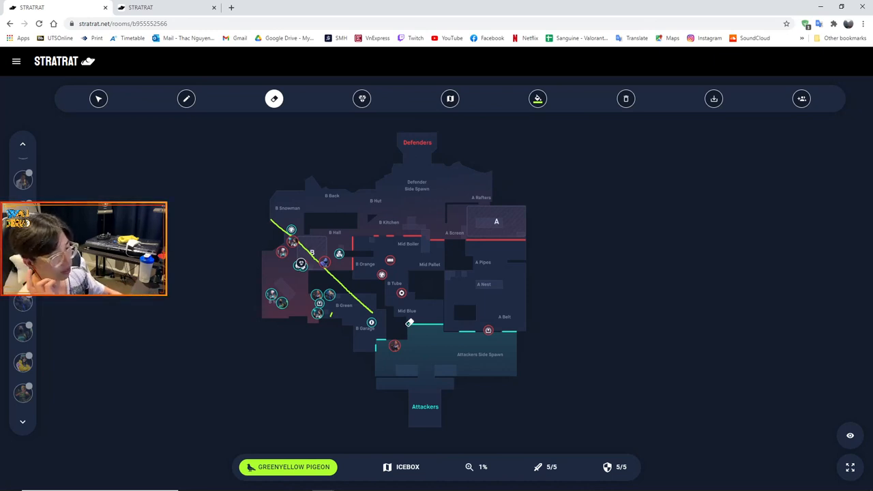
Switch back to the select tool for moving agents.
{"action": "left_click", "coordinate": [98, 98]}
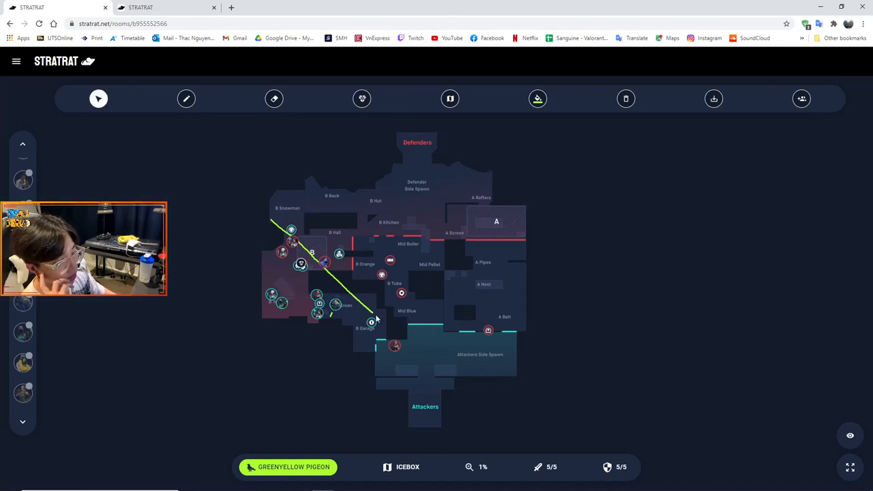
{"action": "mouse_move", "coordinate": [409, 324]}
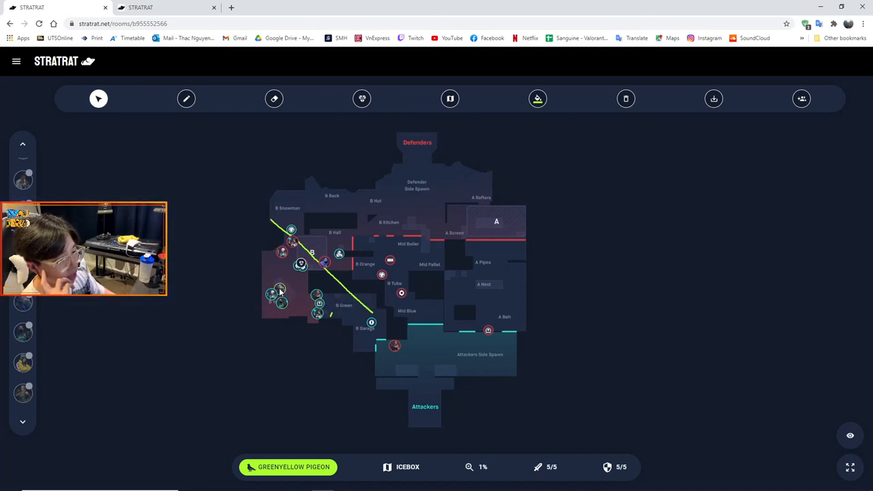
{"action": "mouse_move", "coordinate": [338, 312]}
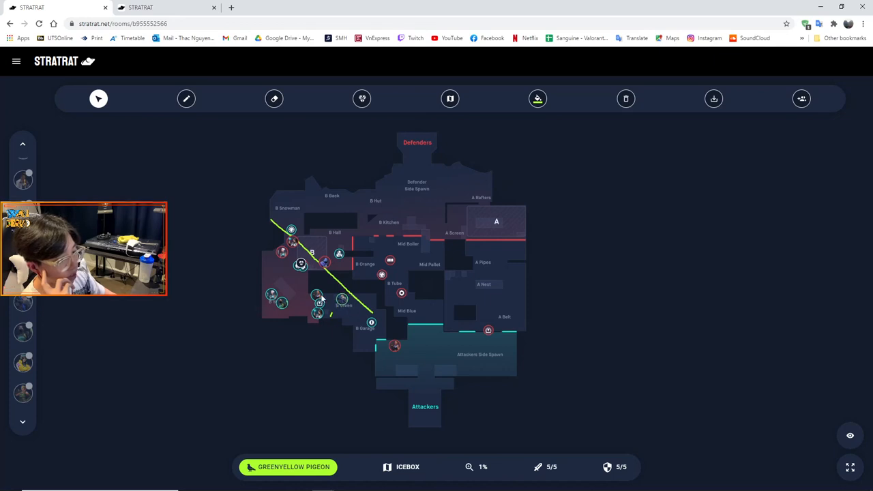
{"action": "mouse_move", "coordinate": [272, 294]}
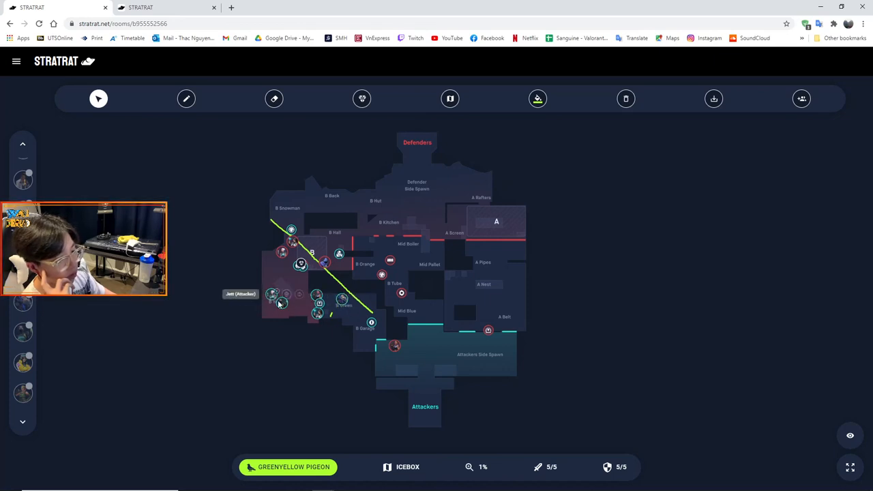